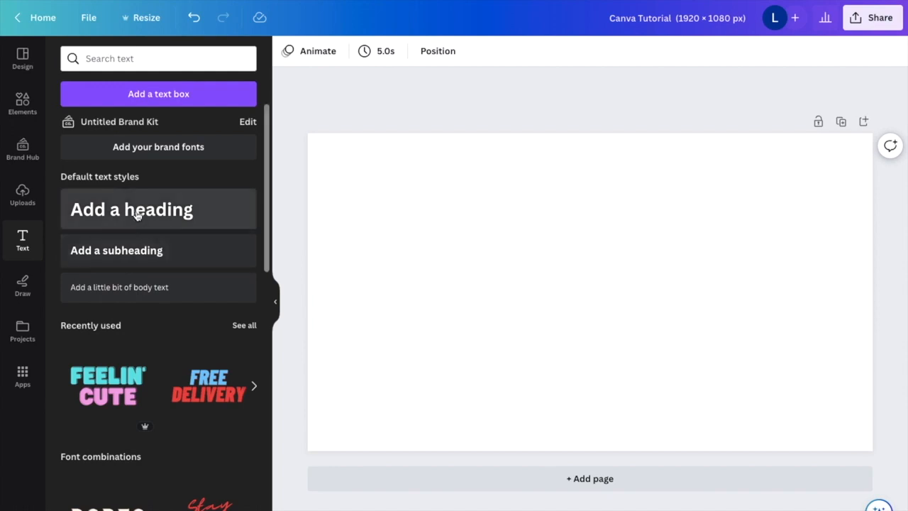
Add a heading text element reading 'TO DO:' near the top of the page.
{"action": "left_click", "coordinate": [131, 208]}
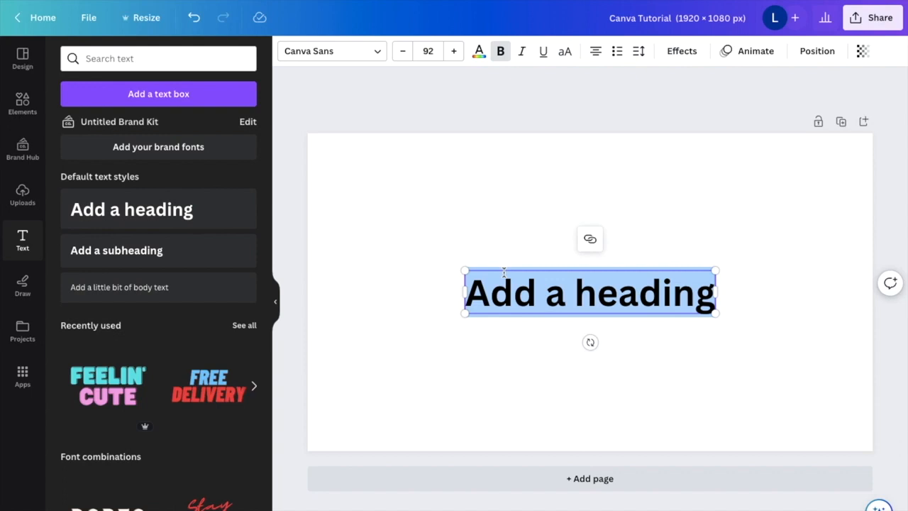
{"action": "type", "text": "TO DO:"}
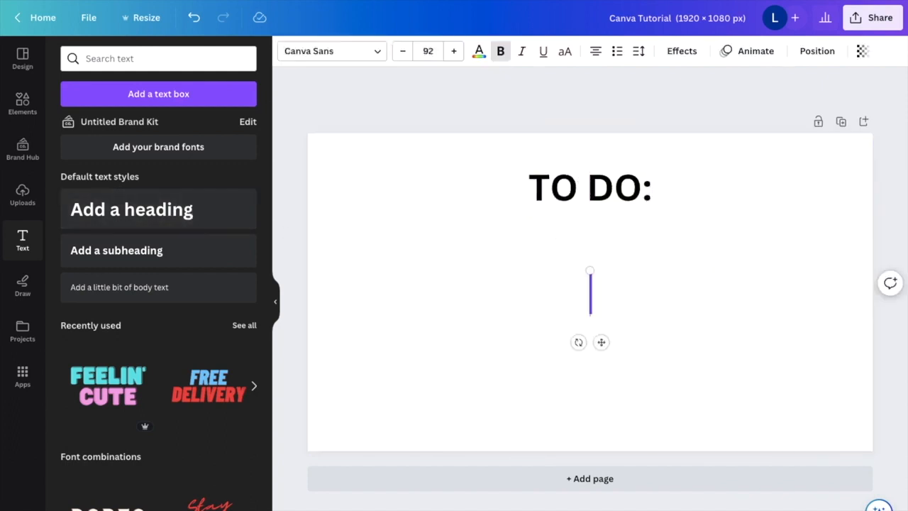
Fill the new text box below the heading with 'Make Bed'.
{"action": "type", "text": "M"}
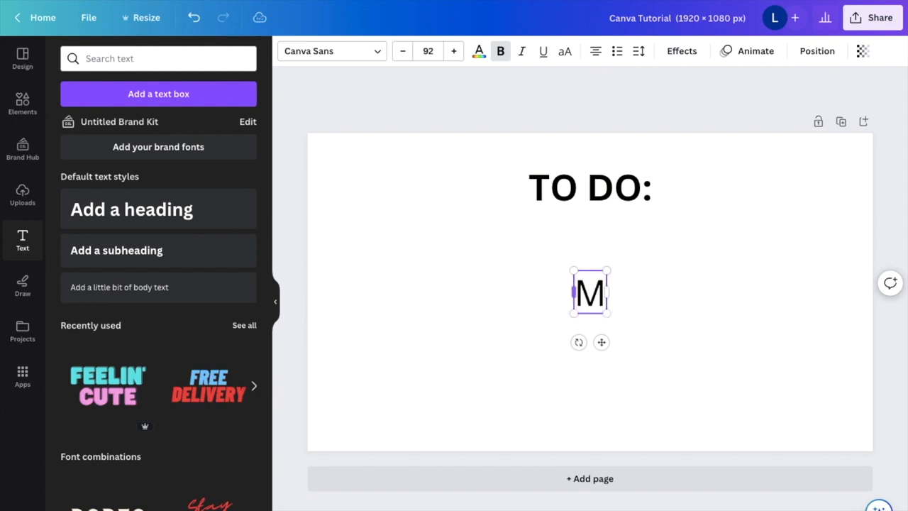
{"action": "type", "text": "ake Bed"}
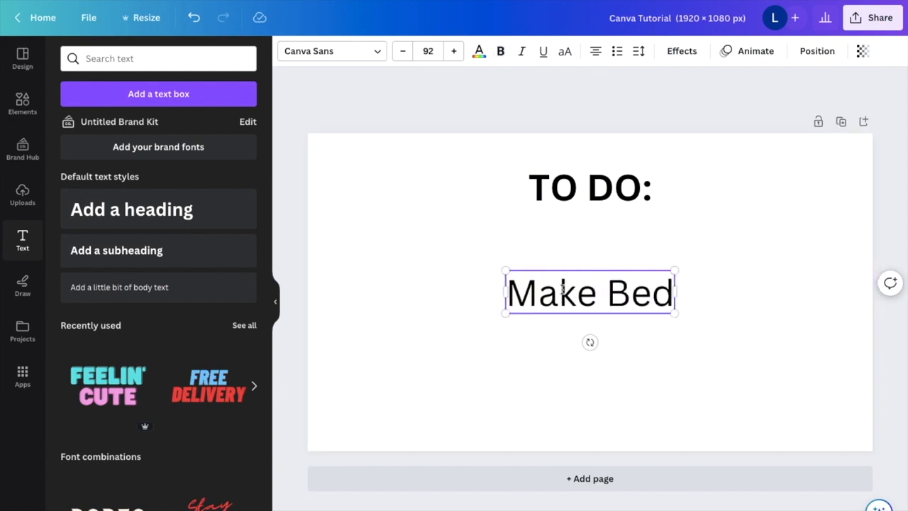
{"action": "mouse_move", "coordinate": [616, 51]}
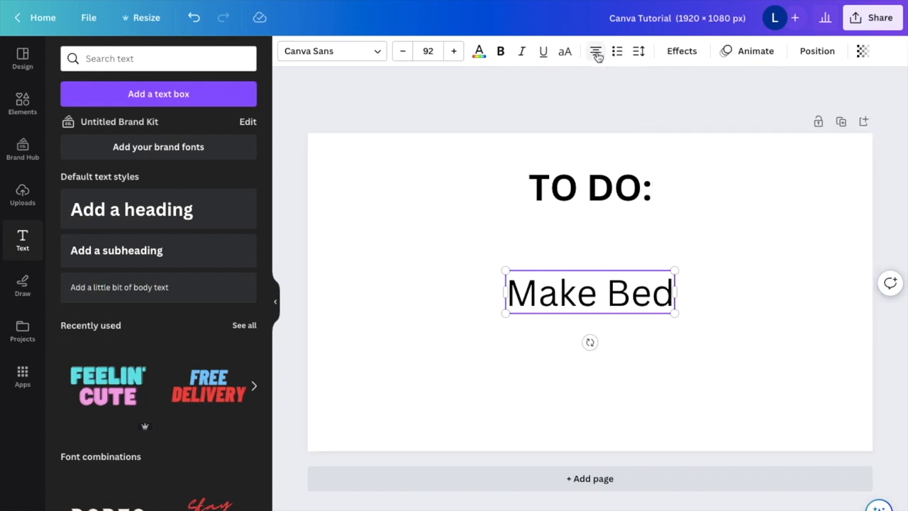
{"action": "mouse_move", "coordinate": [616, 51]}
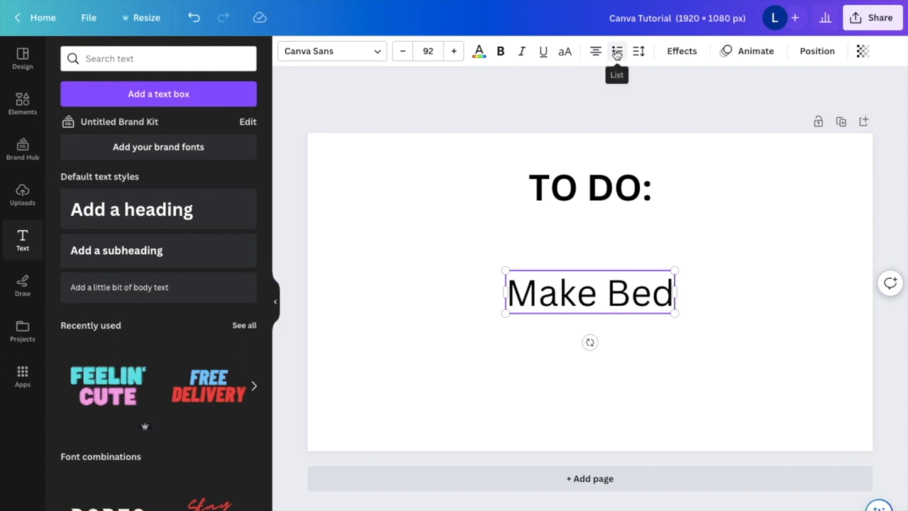
Turn 'Make Bed' into a bulleted item and place it just under the heading.
{"action": "left_click", "coordinate": [616, 51]}
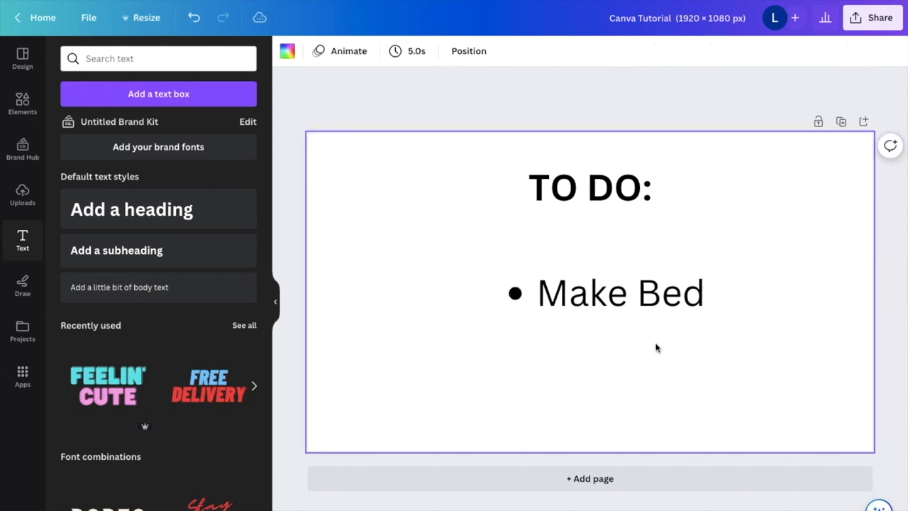
{"action": "left_click", "coordinate": [620, 293]}
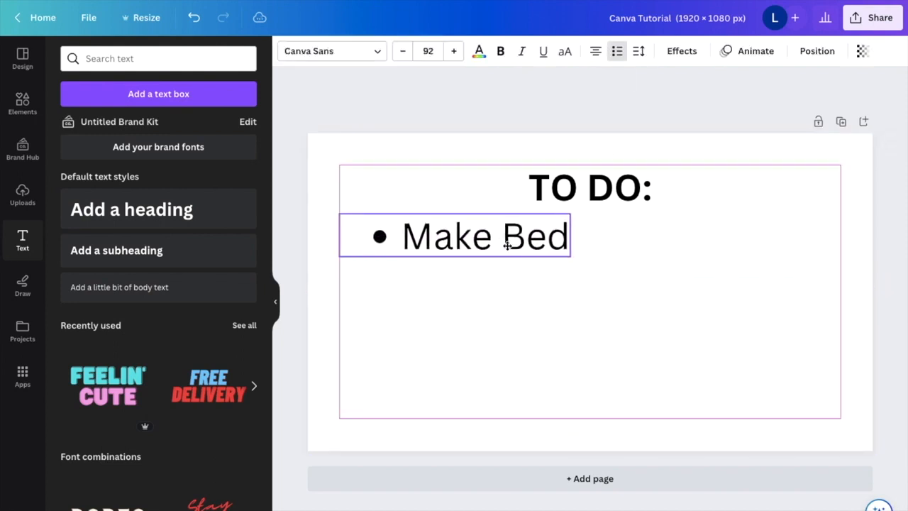
{"action": "left_click", "coordinate": [485, 236]}
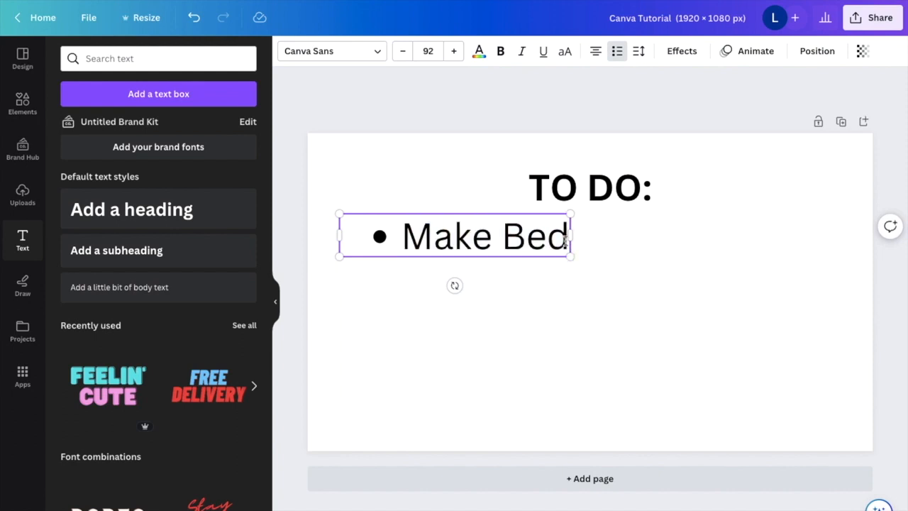
Add a second bullet 'Eat breakfast' and left-align both list items.
{"action": "key", "text": "enter"}
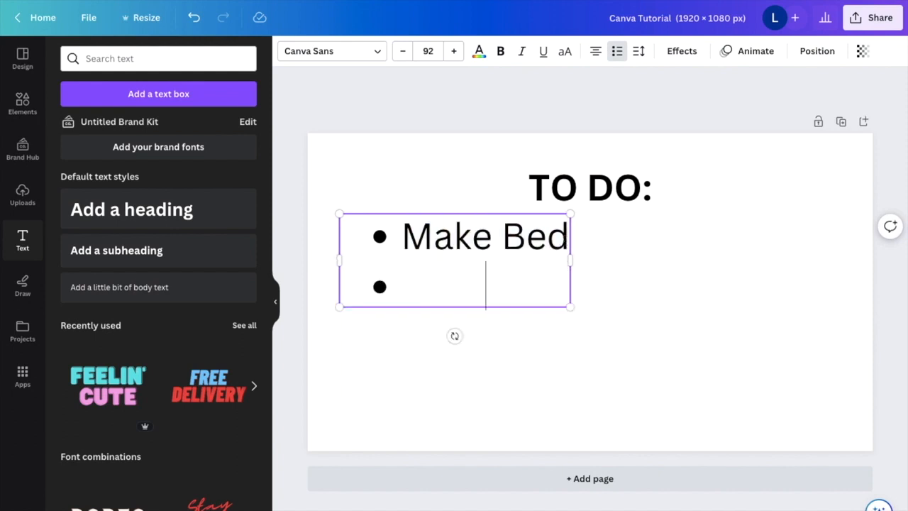
{"action": "type", "text": "Eat br"}
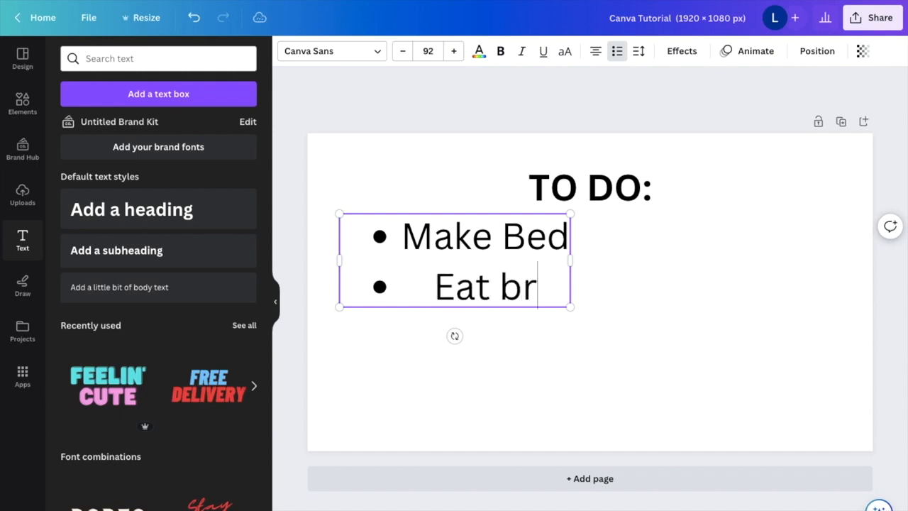
{"action": "type", "text": "eakfast"}
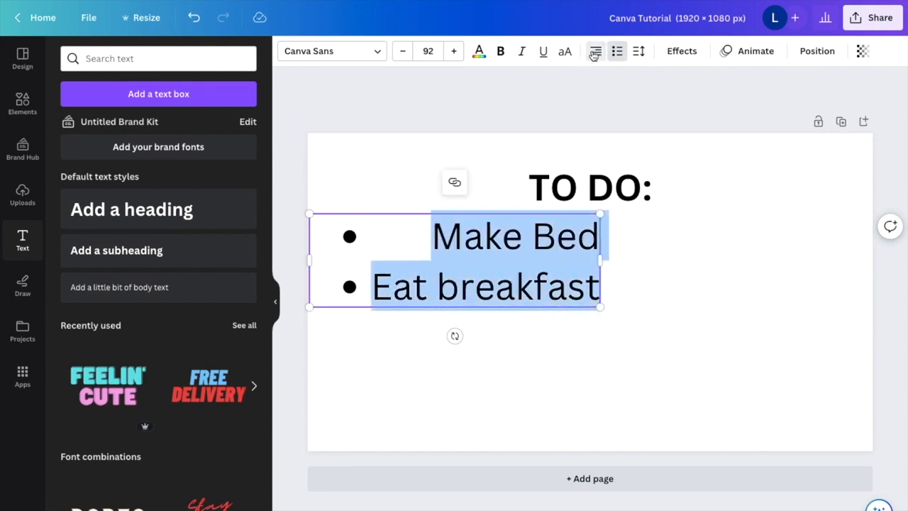
{"action": "left_click", "coordinate": [594, 51]}
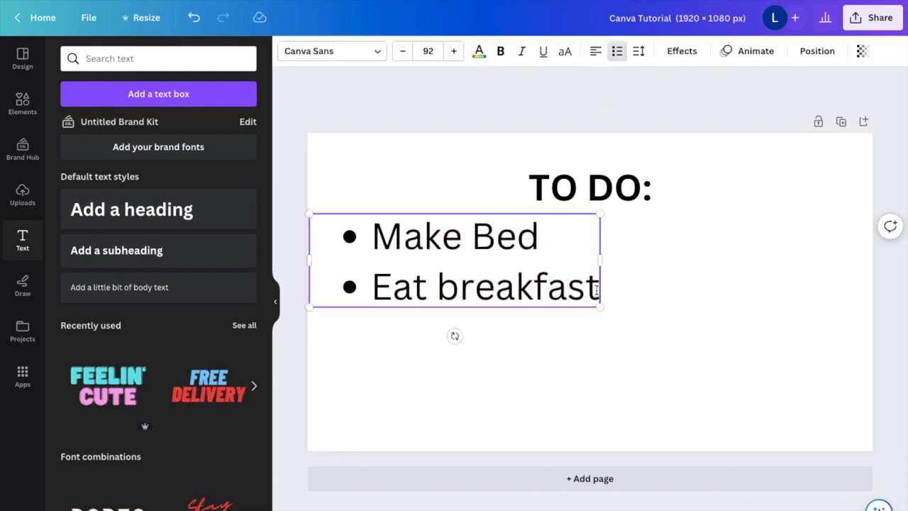
Add a third bullet 'shower' and finish editing the list.
{"action": "key", "text": "enter"}
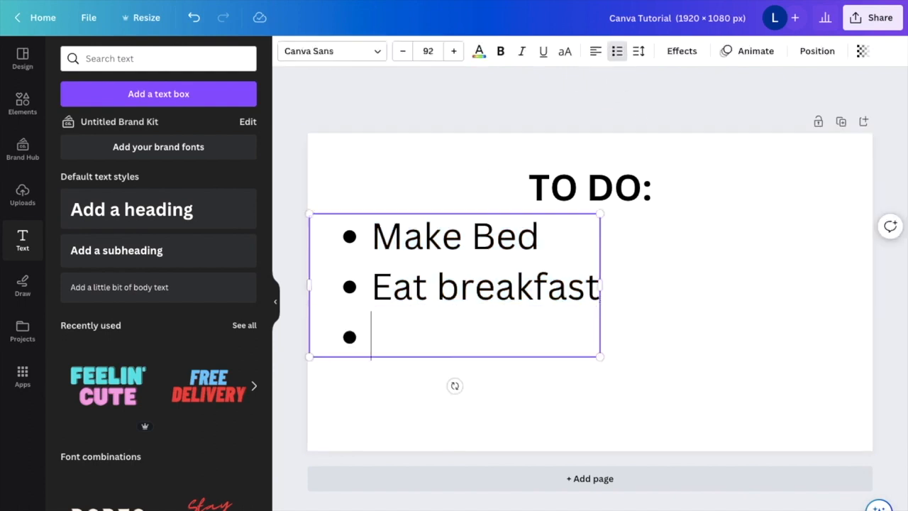
{"action": "type", "text": "shower"}
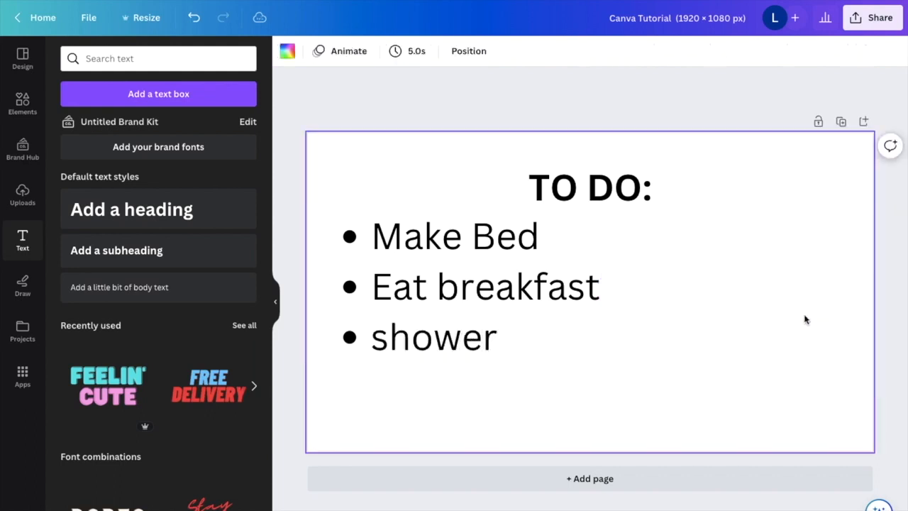
{"action": "left_click", "coordinate": [434, 338]}
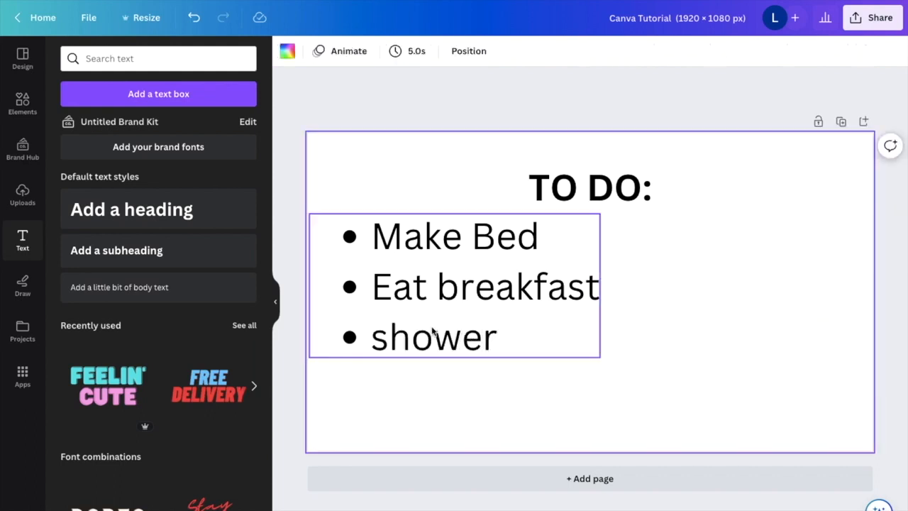